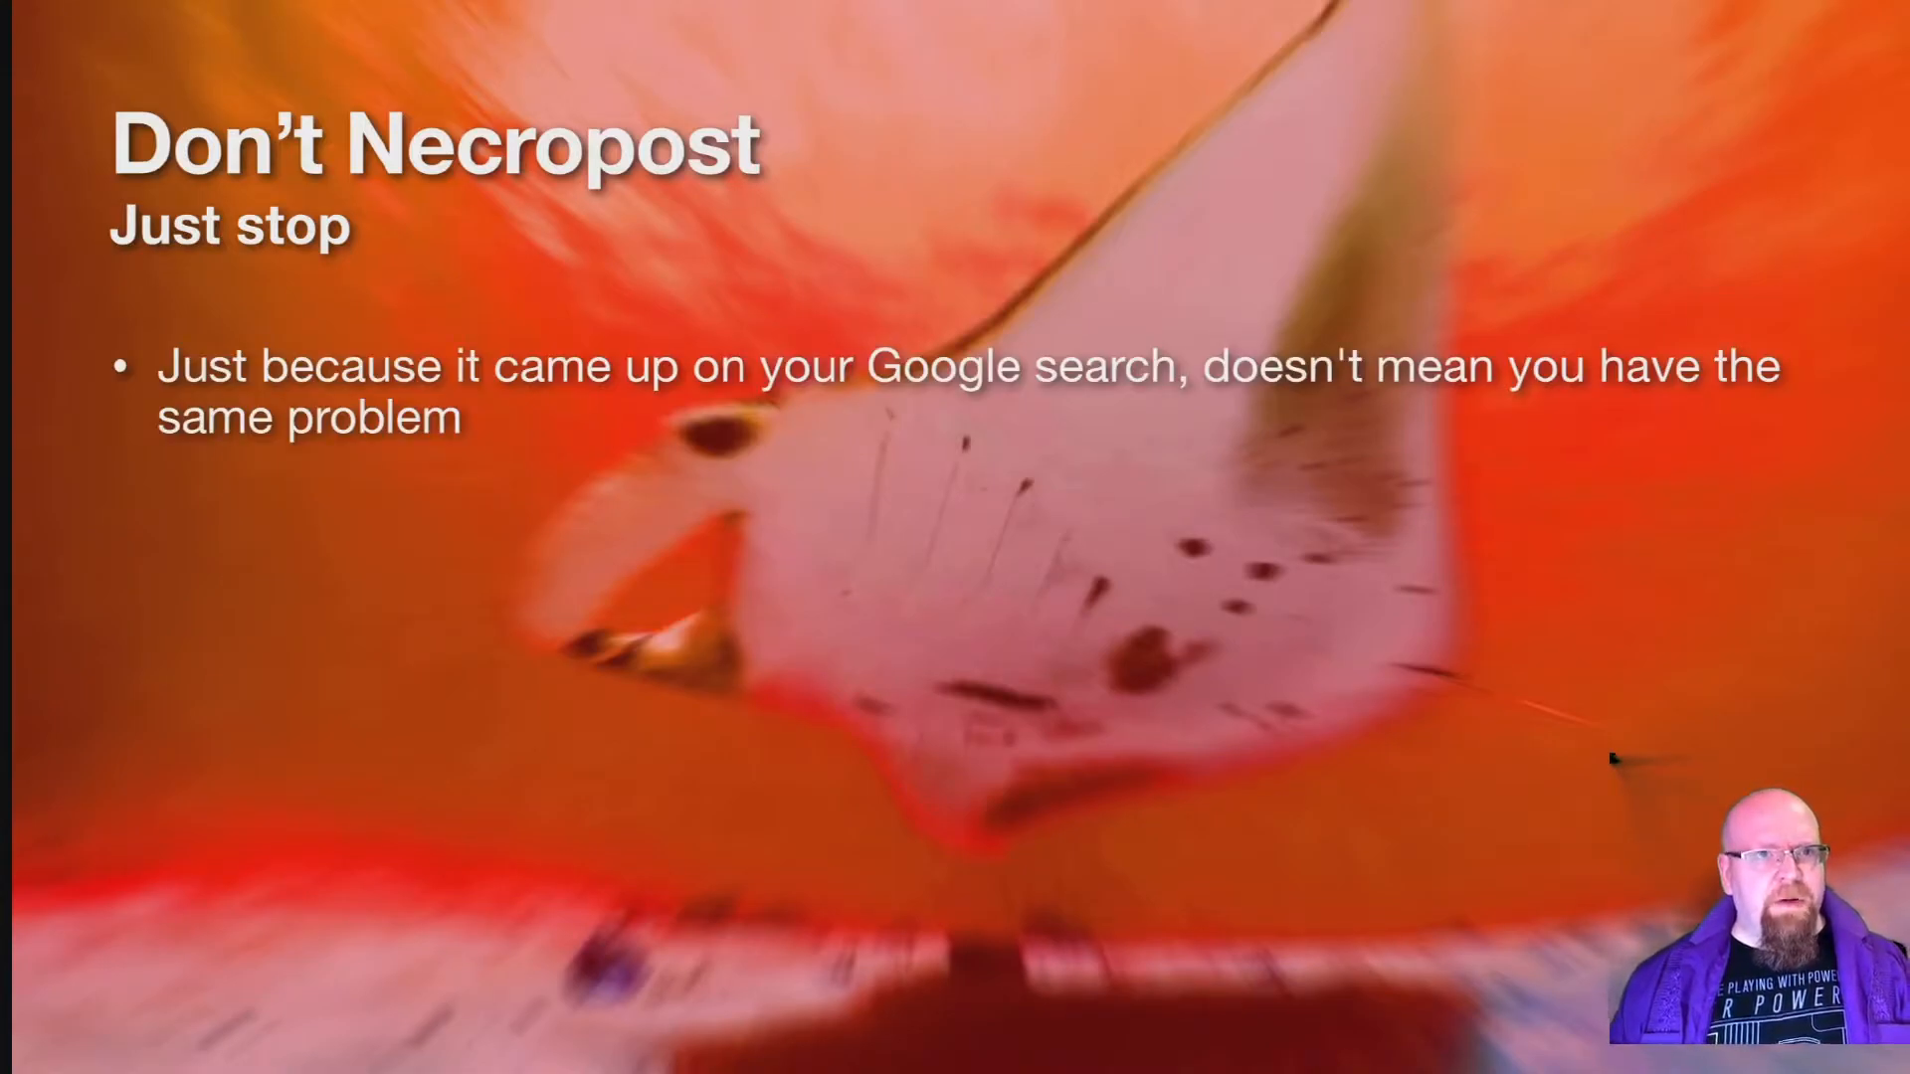
- Reveal the remaining Don't Necropost bullets, then advance to the forum thread screenshots
{"action": "key", "text": "right"}
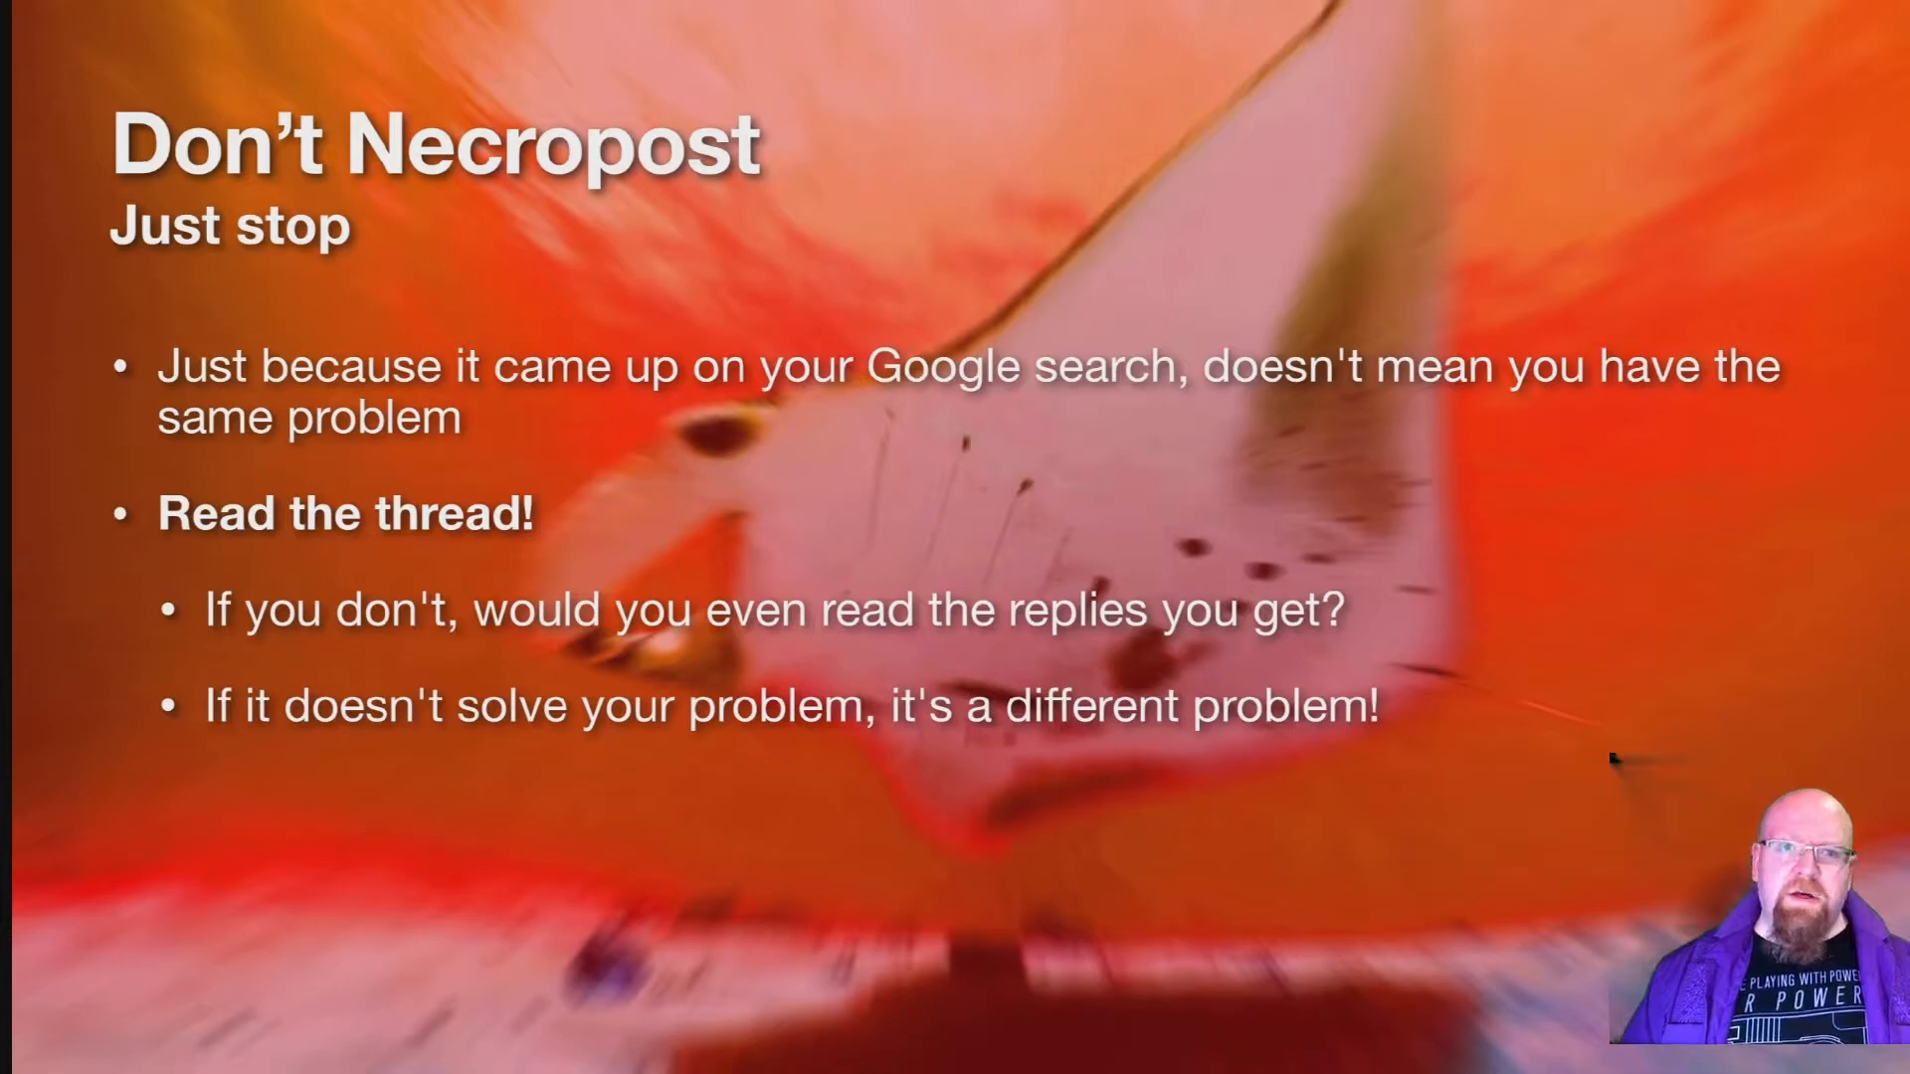
{"action": "key", "text": "right"}
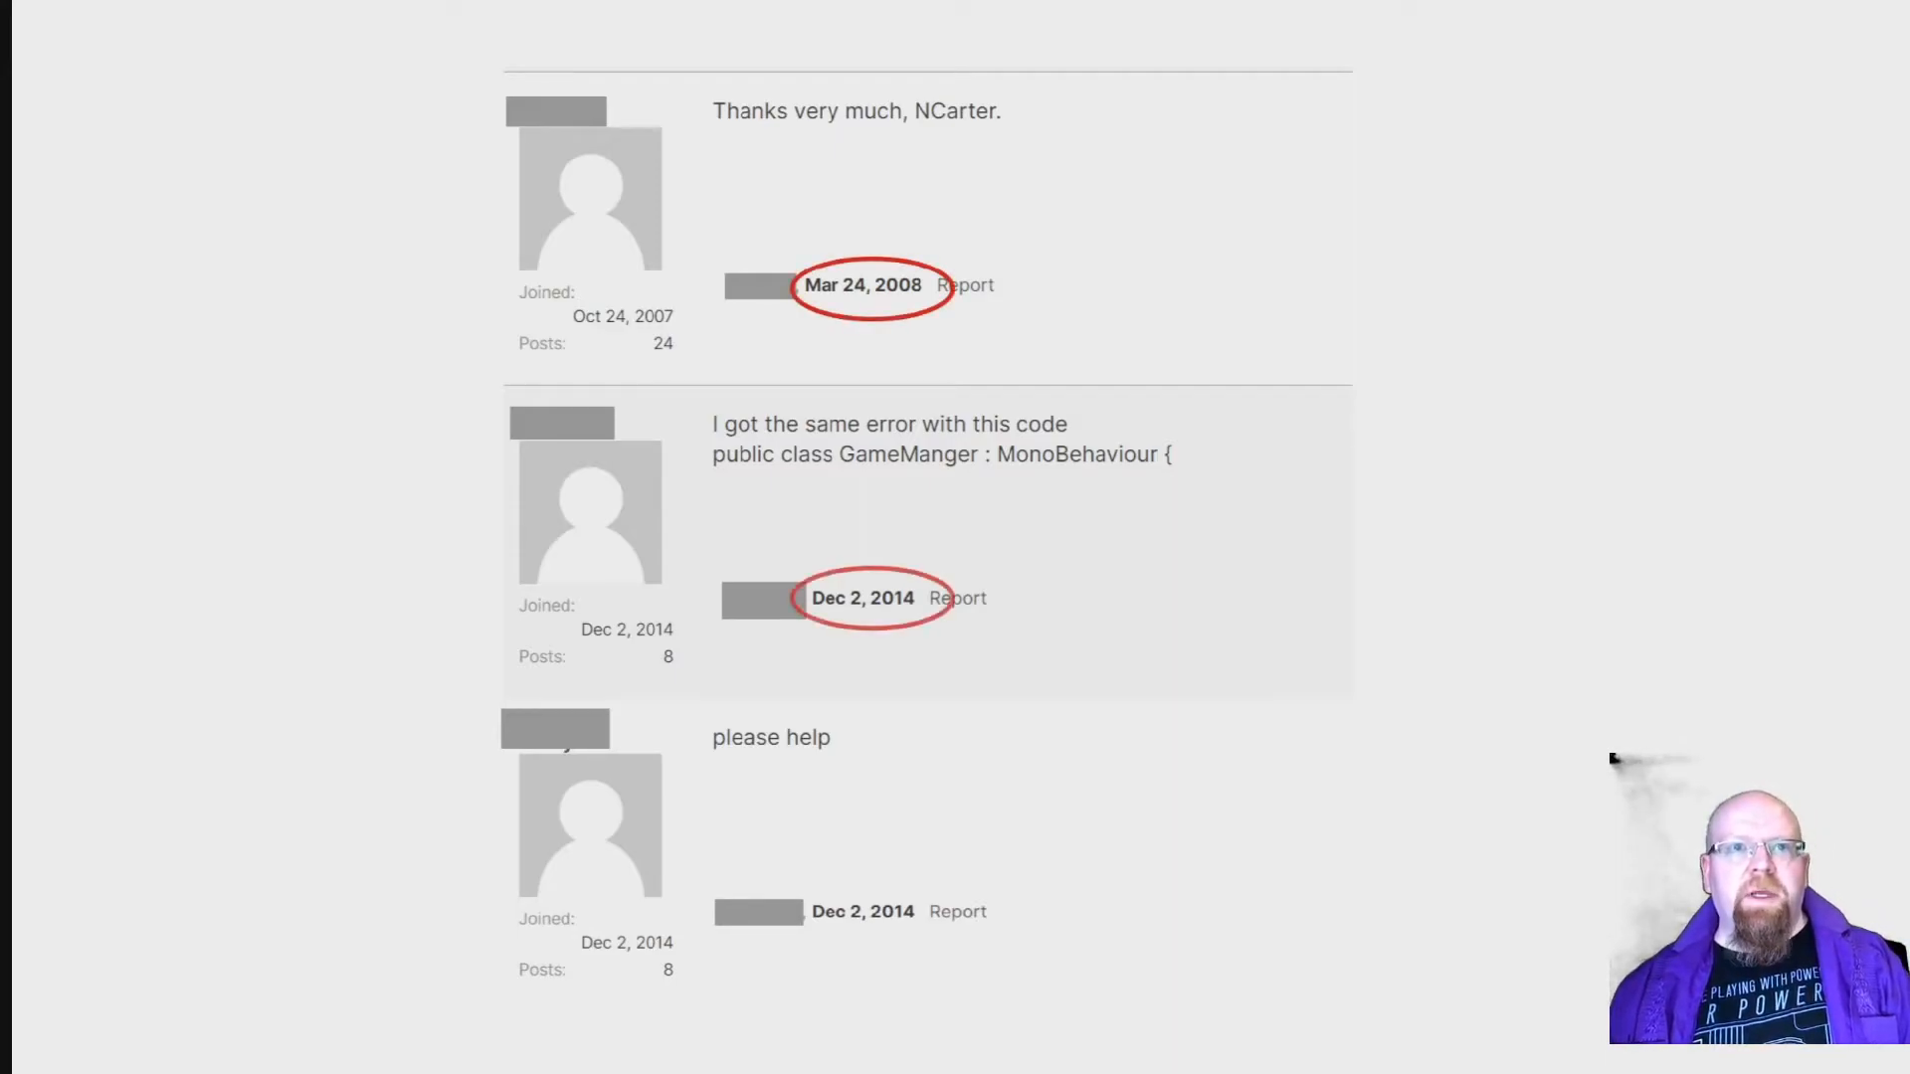
- Scroll through the annotated Unity forum thread down to the final May 15, 2020 reply
{"action": "scroll", "scroll_direction": "down", "scroll_amount": 3}
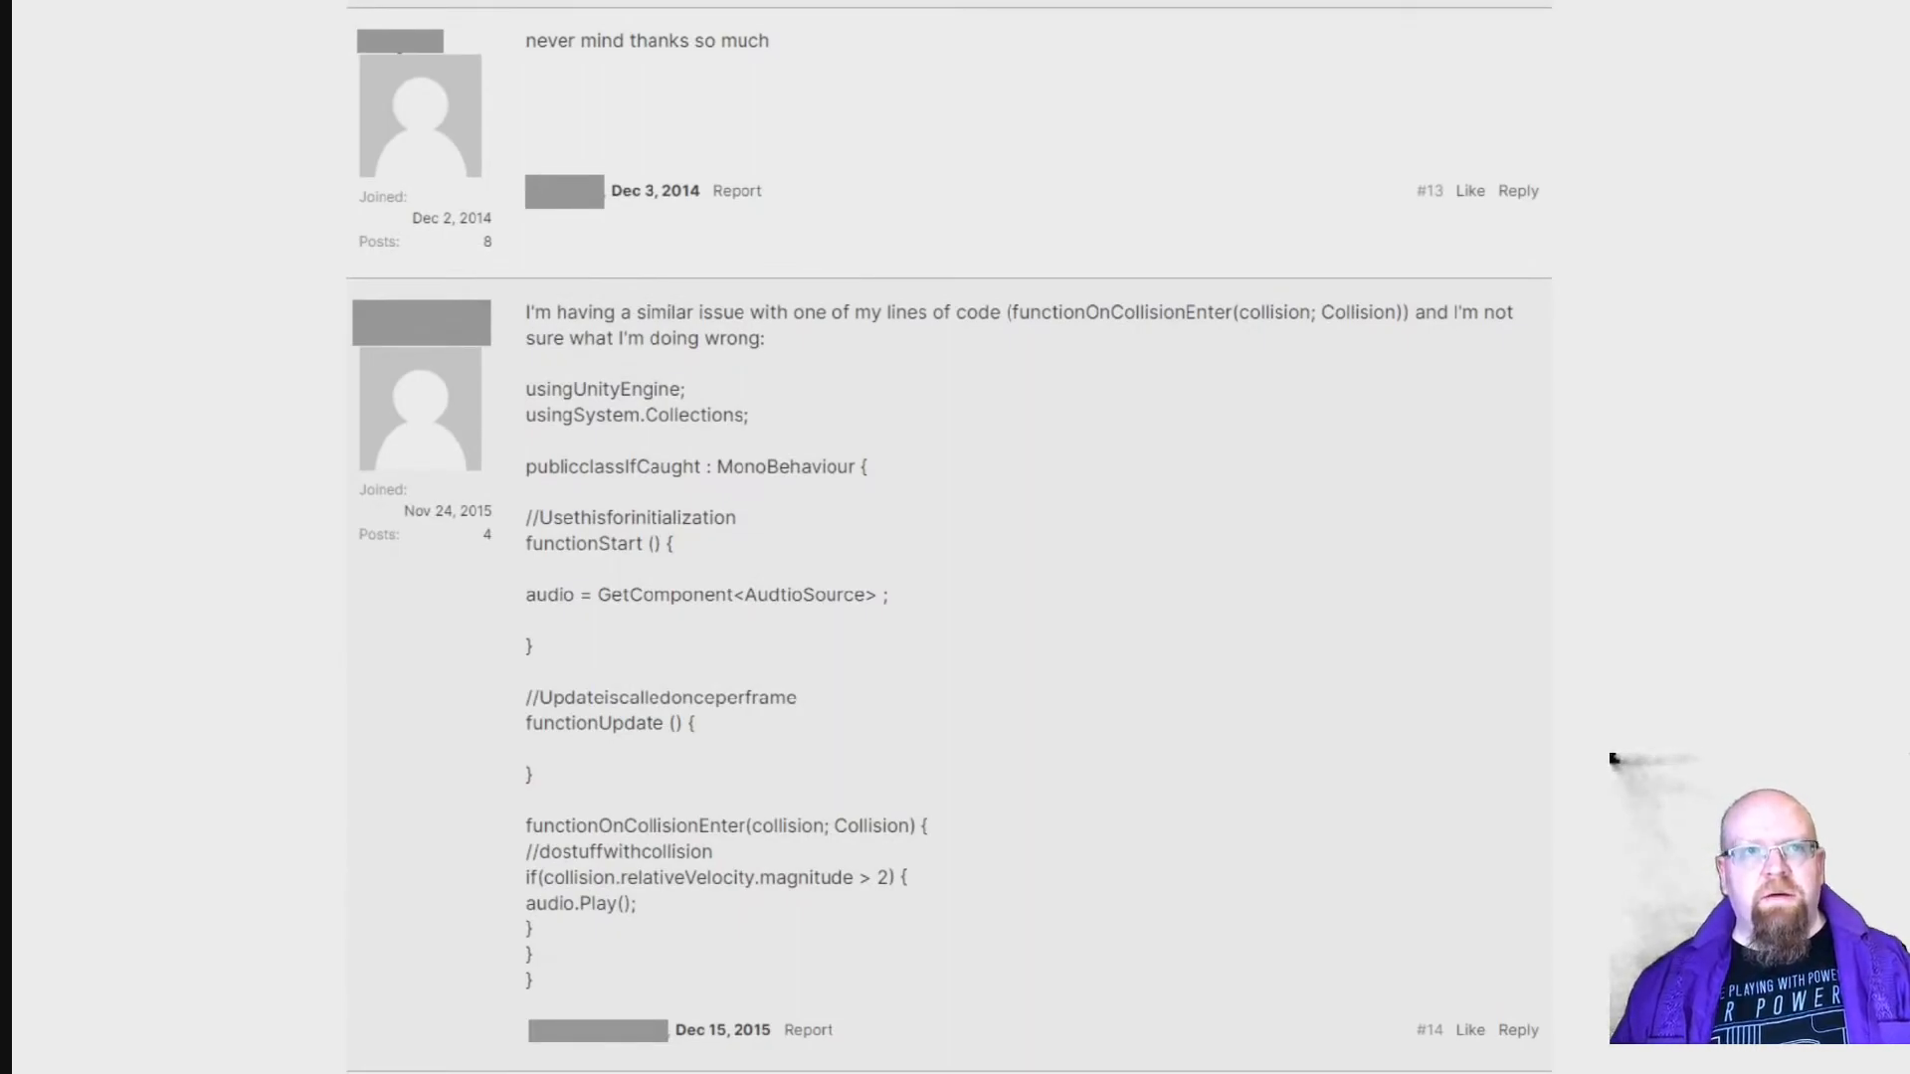
{"action": "scroll", "scroll_direction": "down", "scroll_amount": 3}
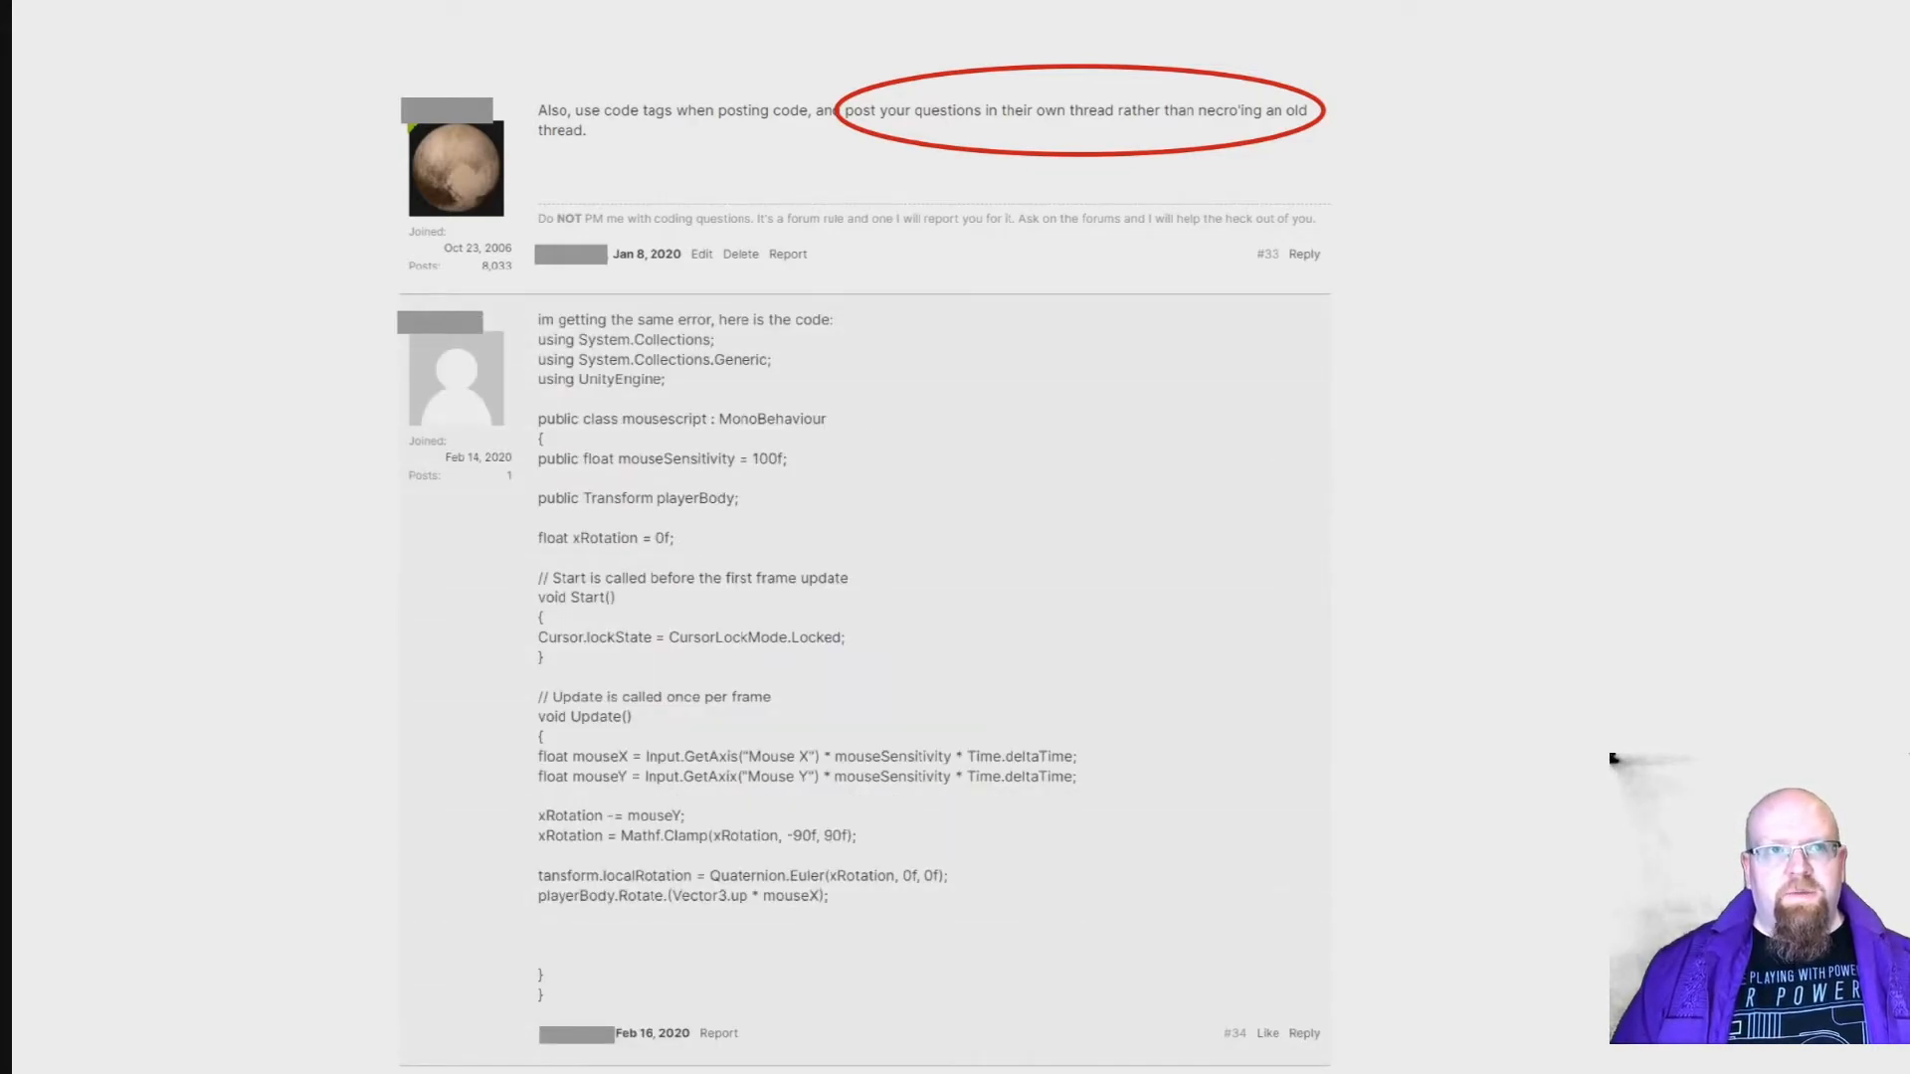
{"action": "scroll", "scroll_direction": "down", "scroll_amount": 3}
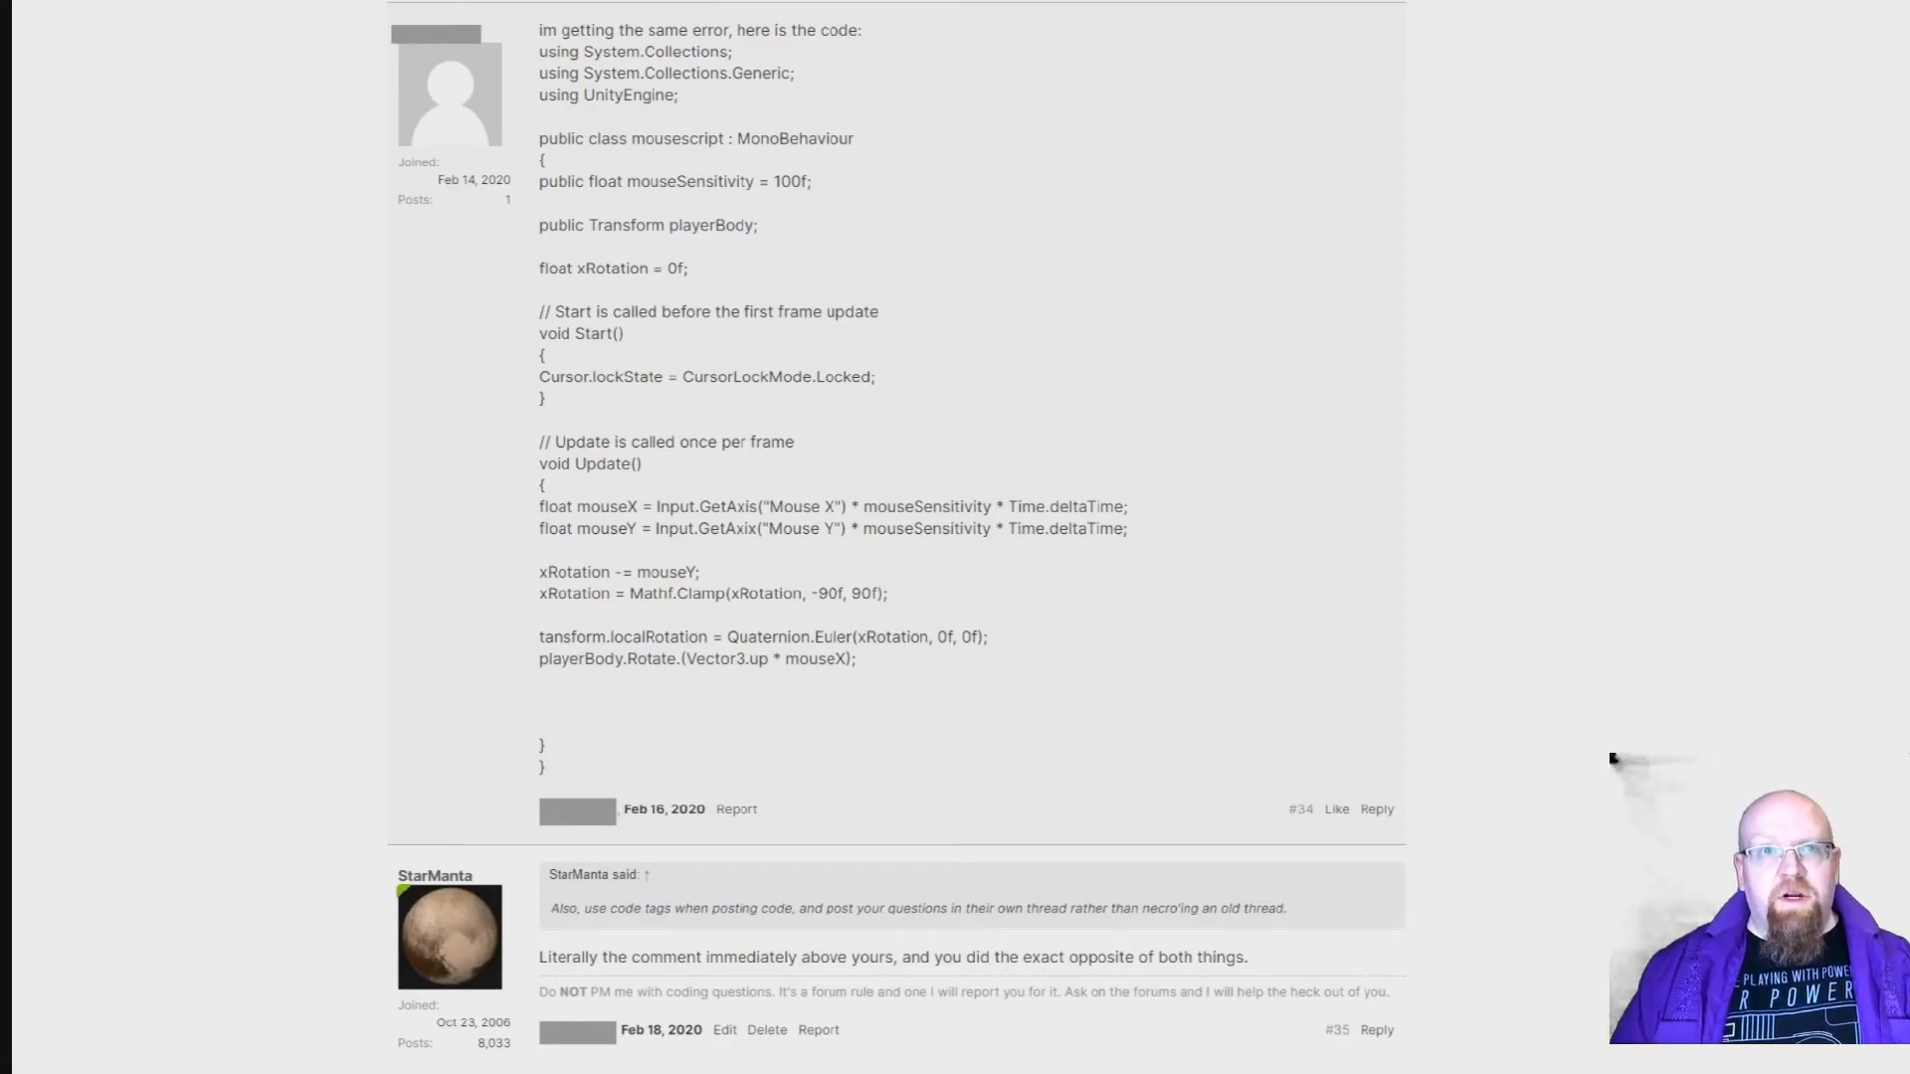
{"action": "scroll", "scroll_direction": "down", "scroll_amount": 3}
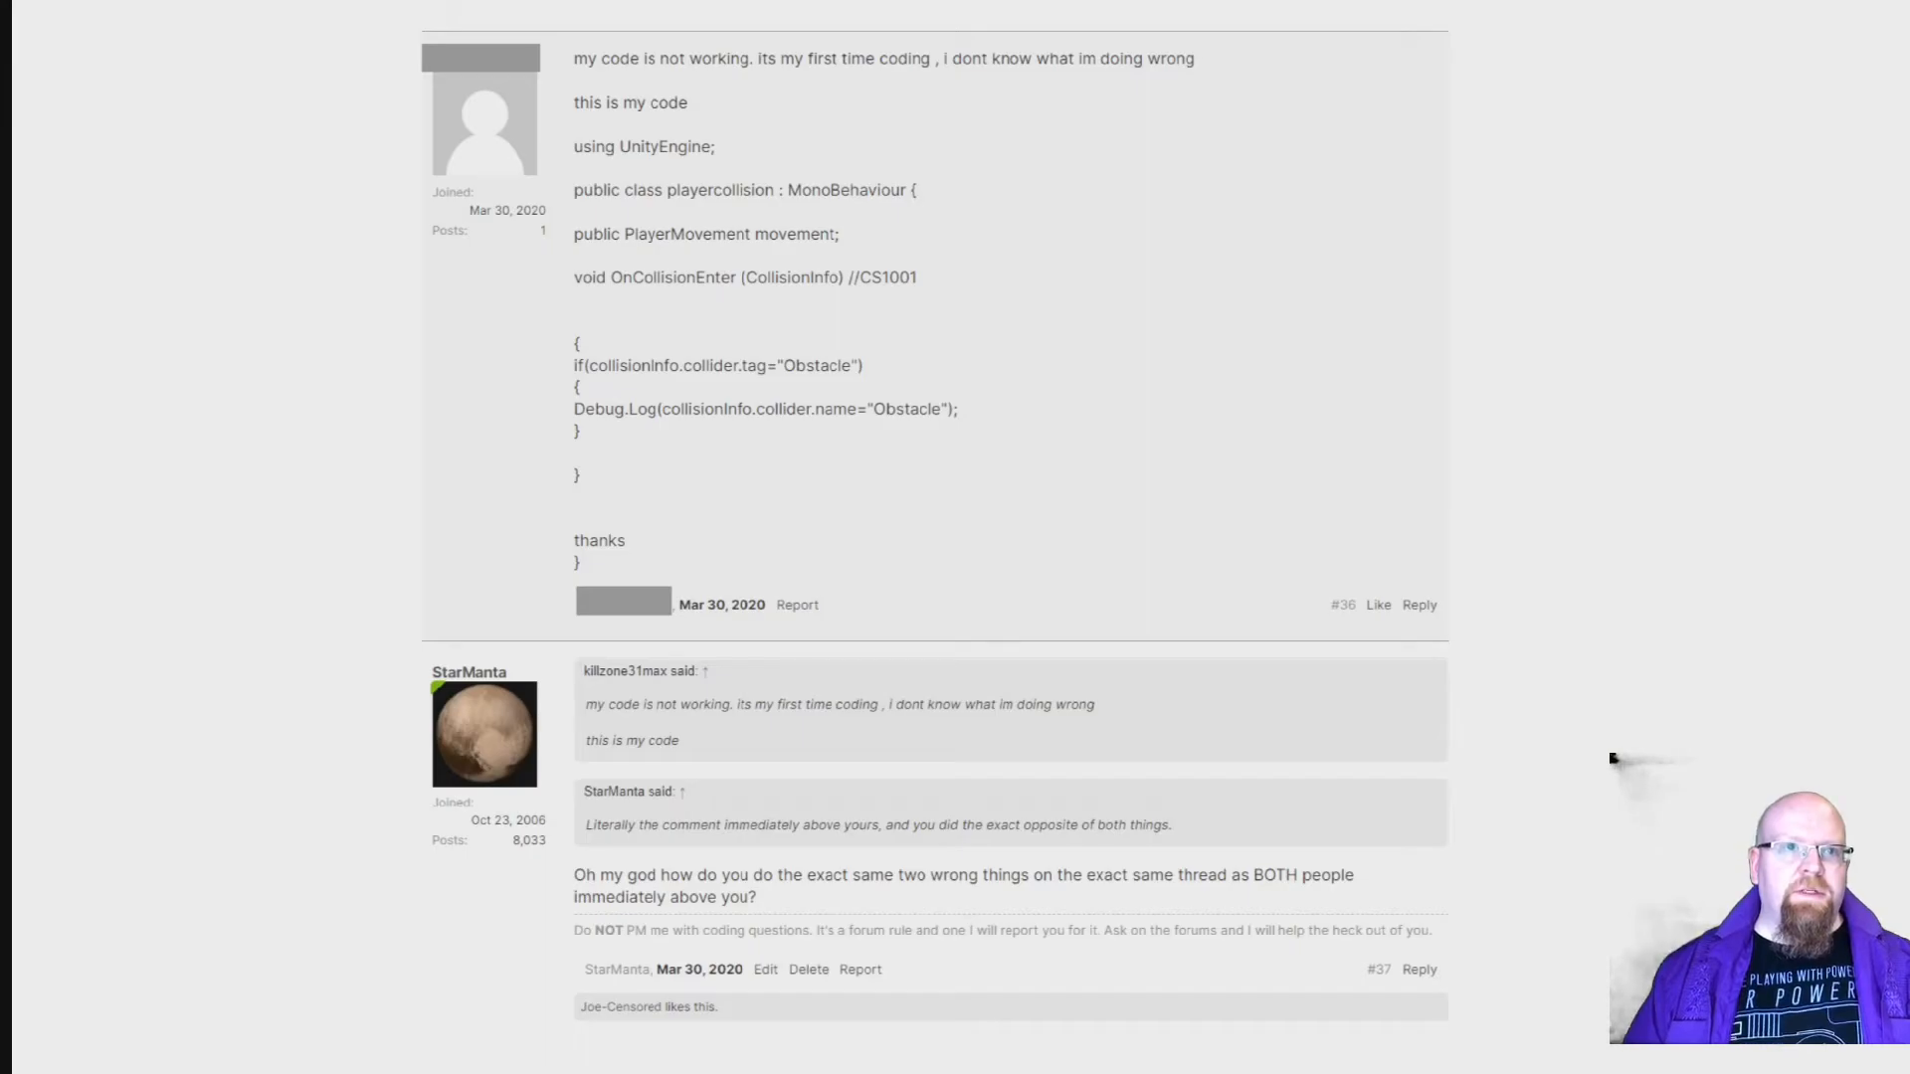
{"action": "scroll", "scroll_direction": "down", "scroll_amount": 3}
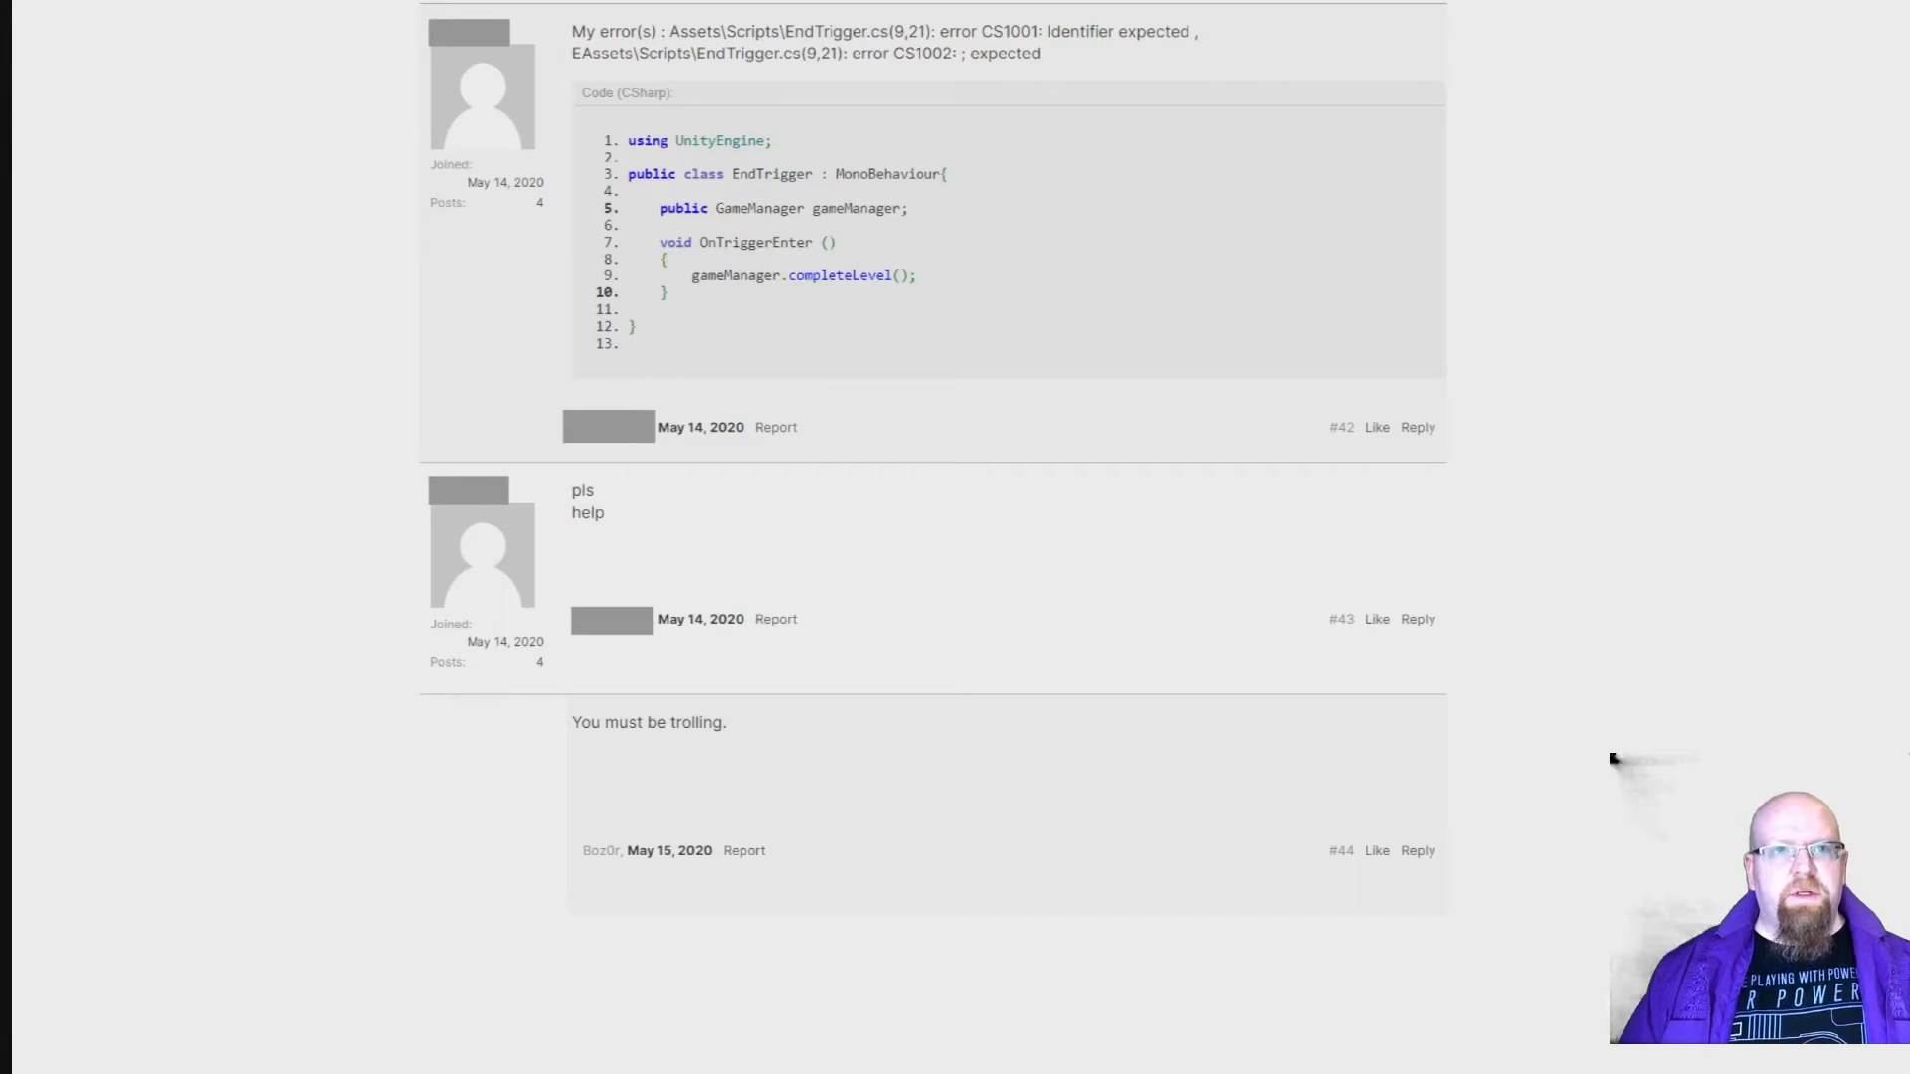
{"action": "scroll", "scroll_direction": "down", "scroll_amount": 3}
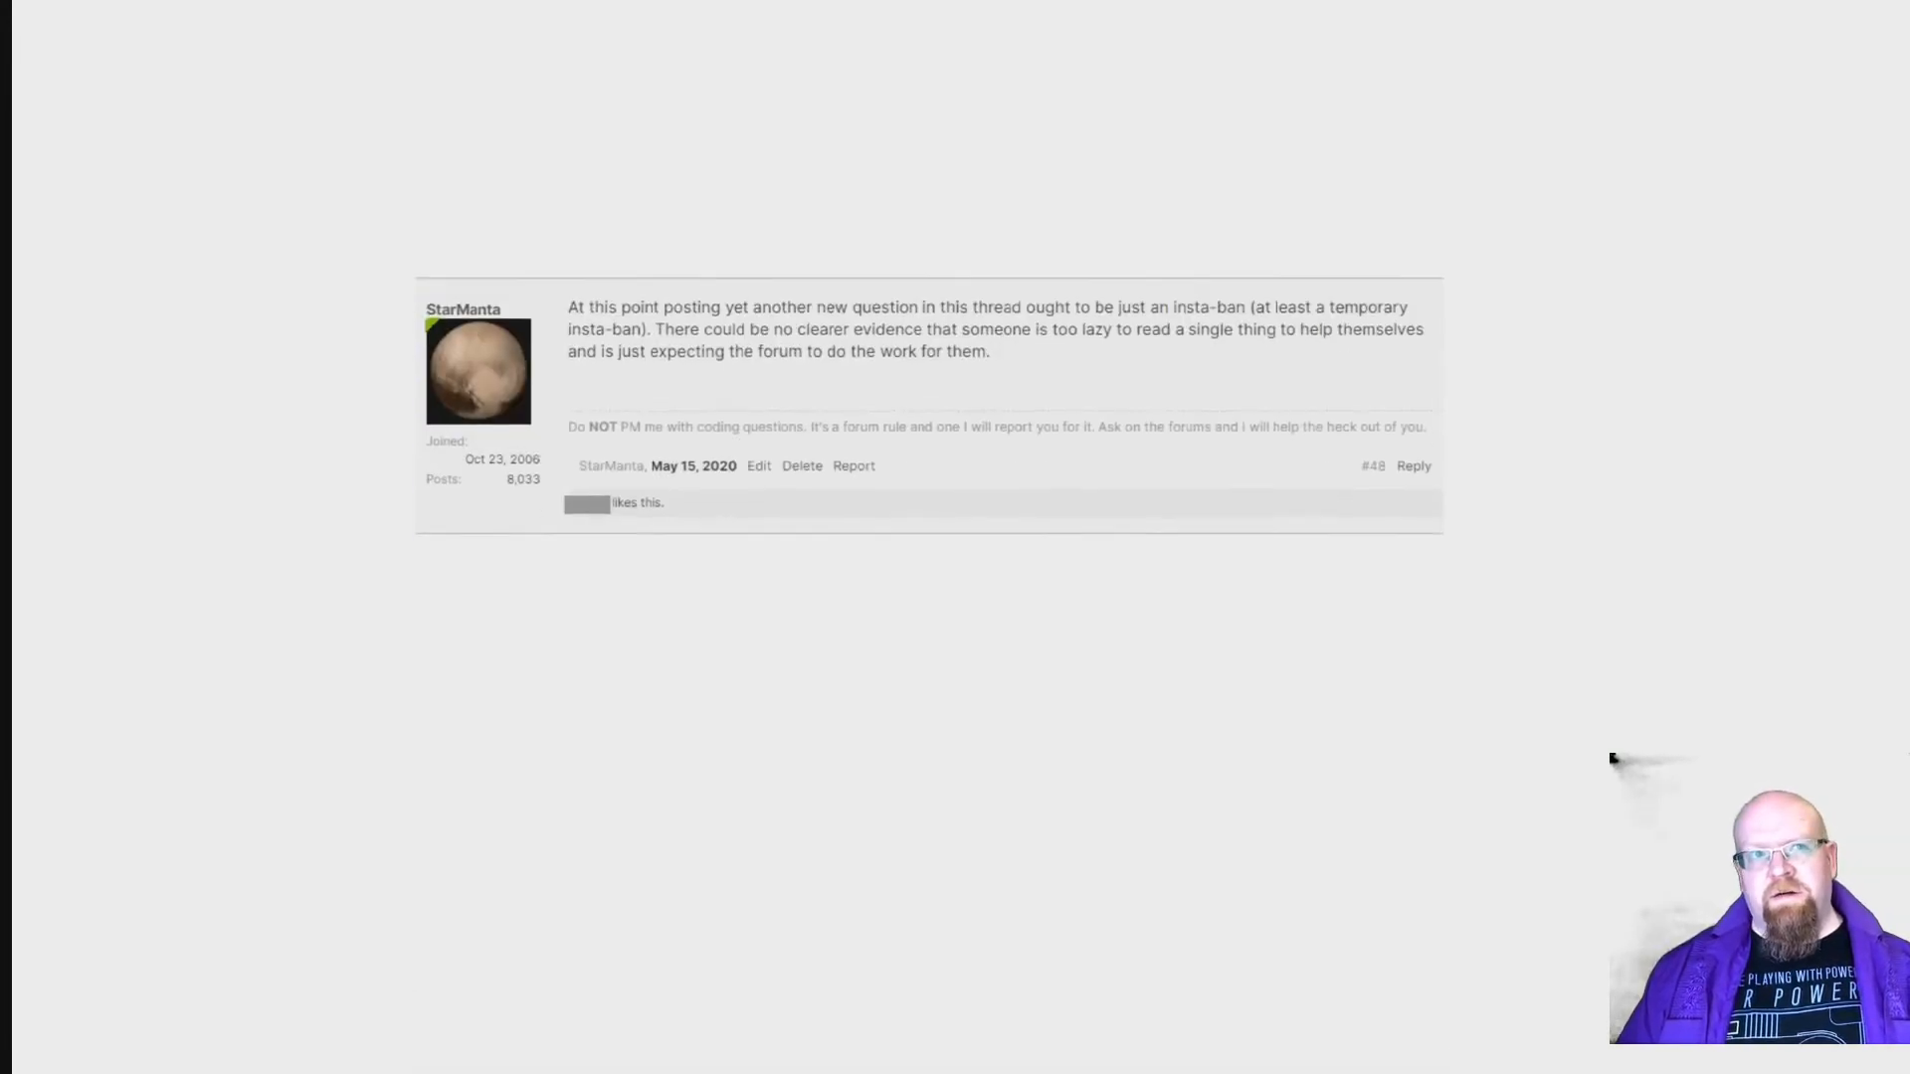